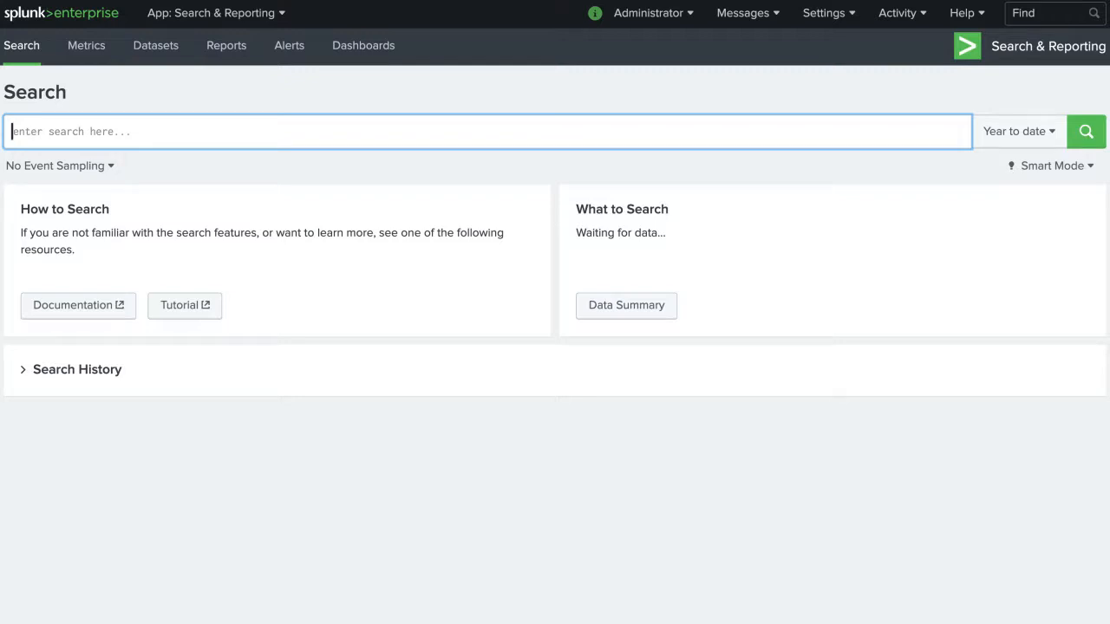
- Enter the query index=systems sourcetype=audit_logs user=svc_* using autocomplete suggestions
text(index=systems sourc)
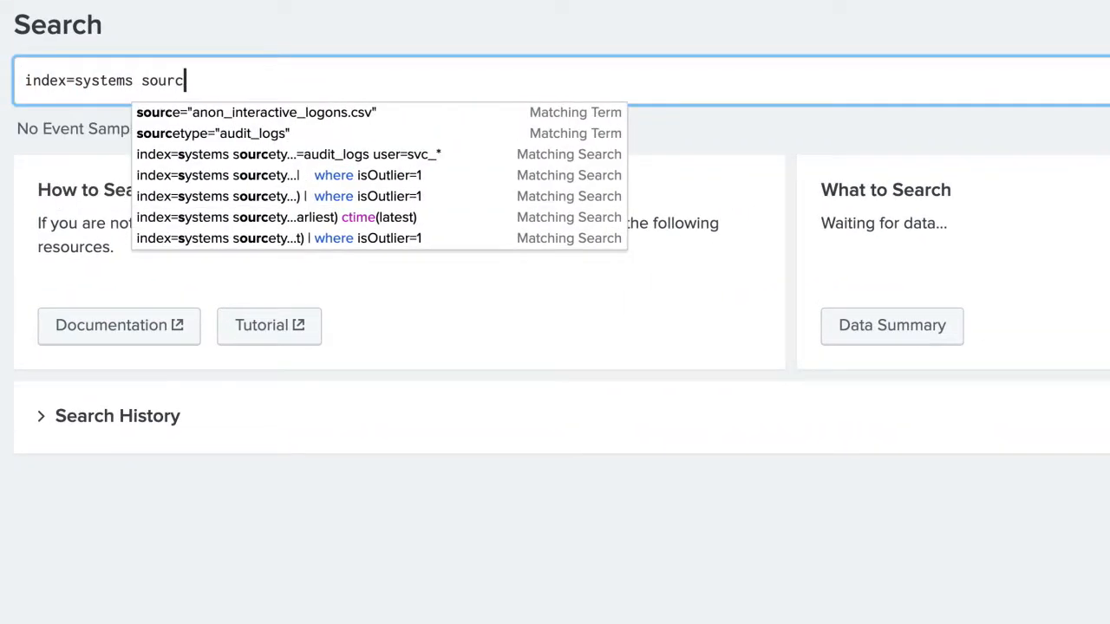
click(212, 132)
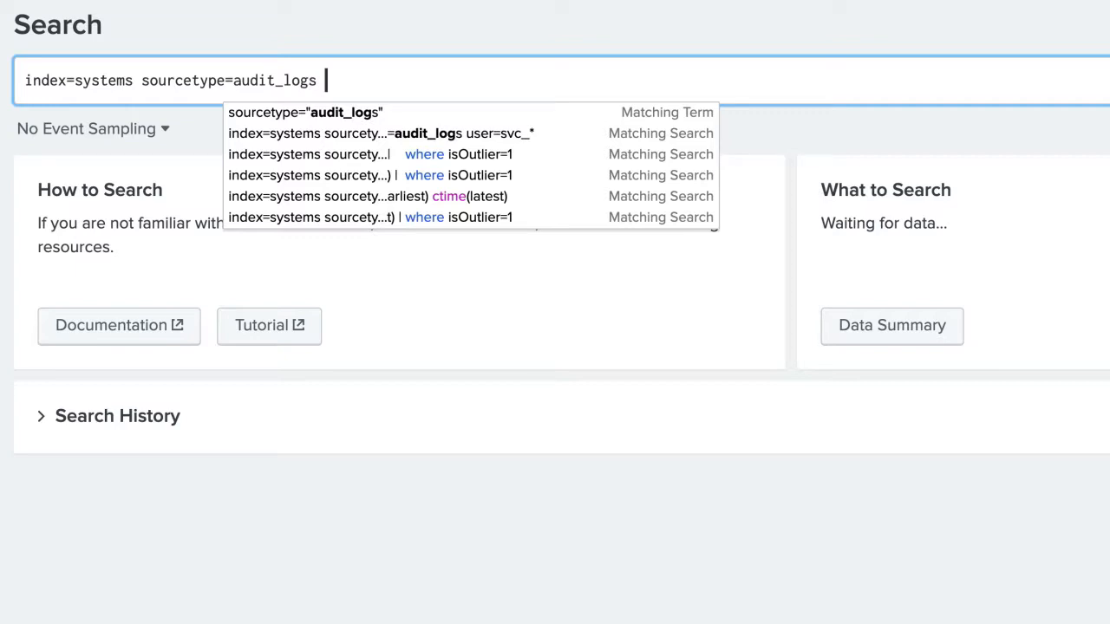
text(user=svc)
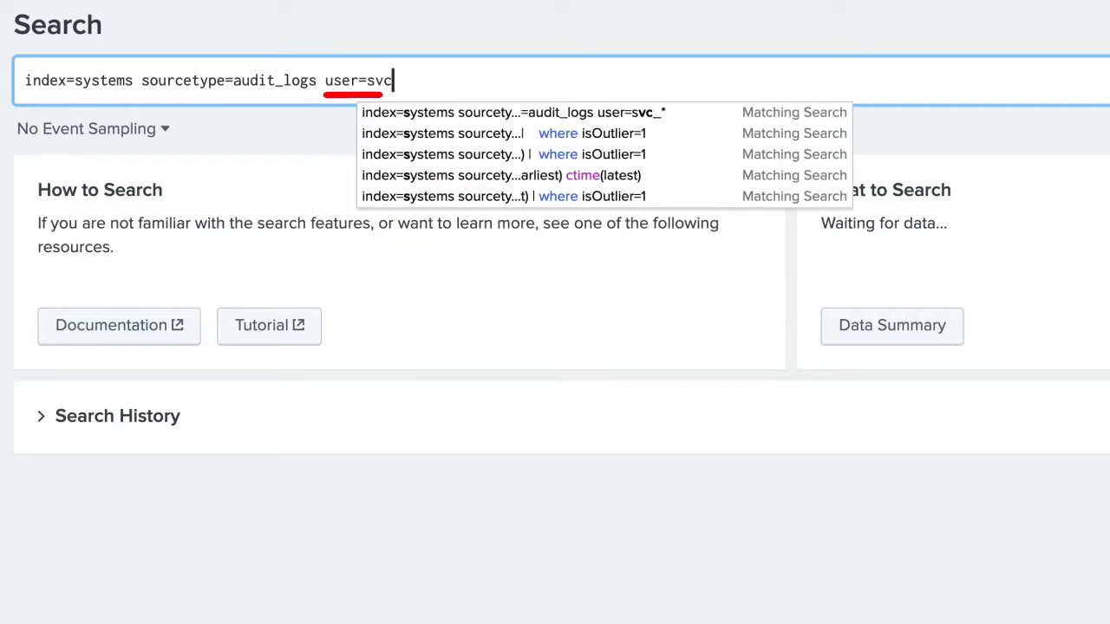
click(511, 111)
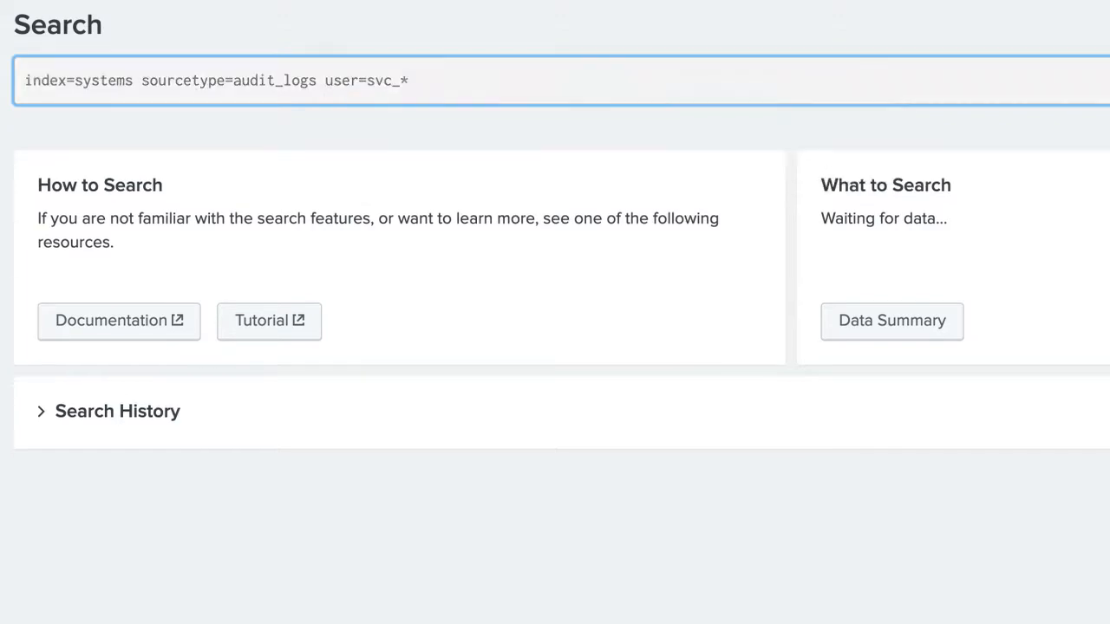
- Append | table _time dest user and run it, showing seven svc_system_monitoring login events
text(| table _time dest user)
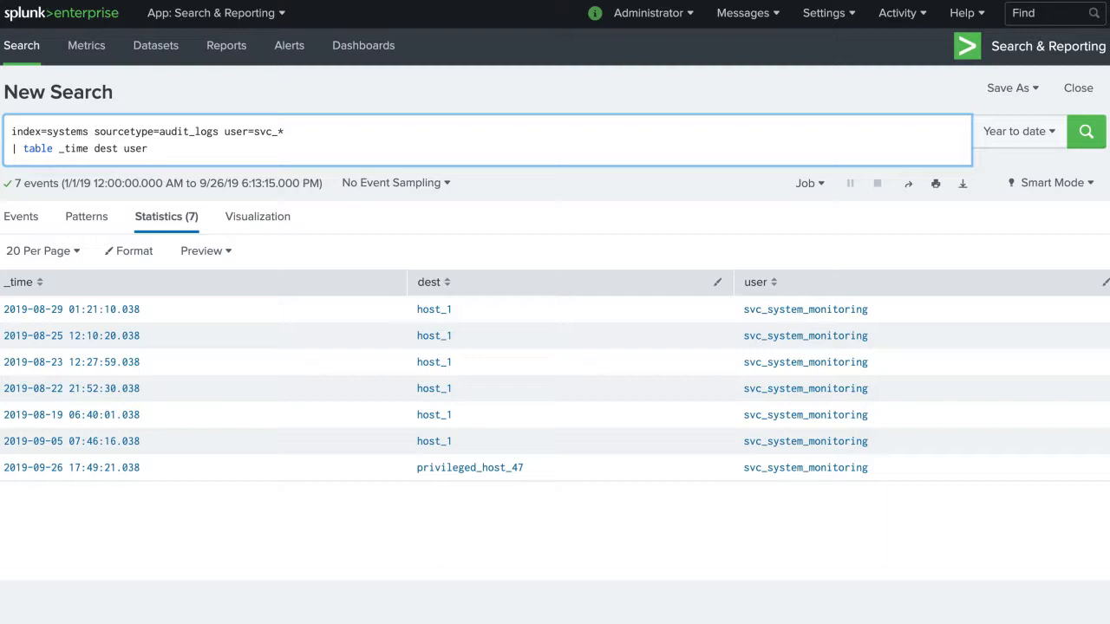
click(147, 149)
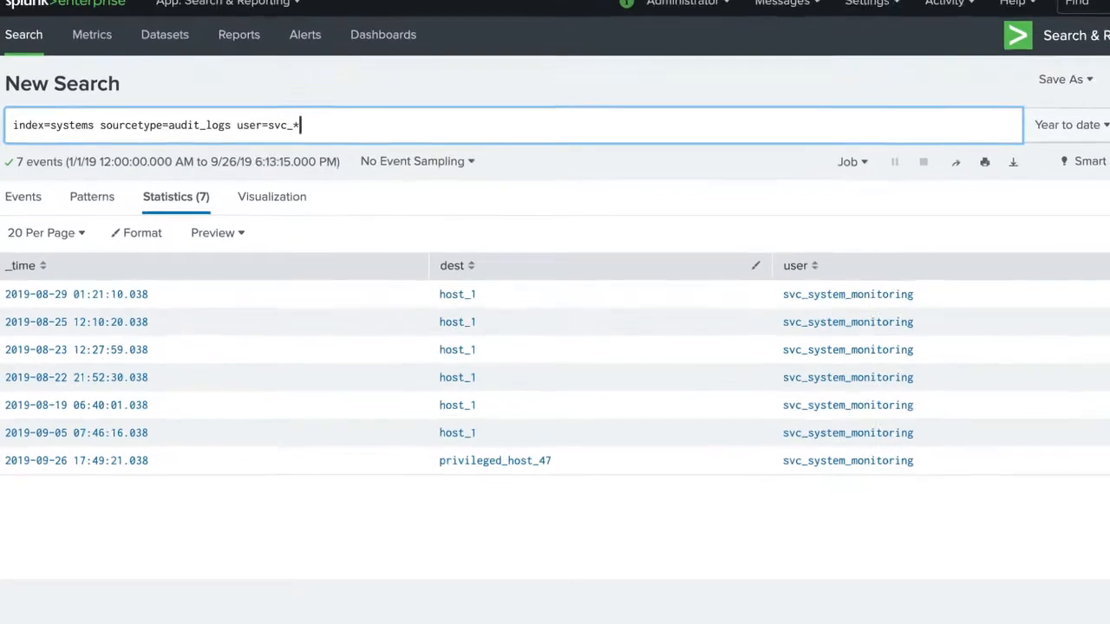
- Add | stats earliest(_time) as earliest latest(_time) as latest by user, dest and run it
text(| stats)
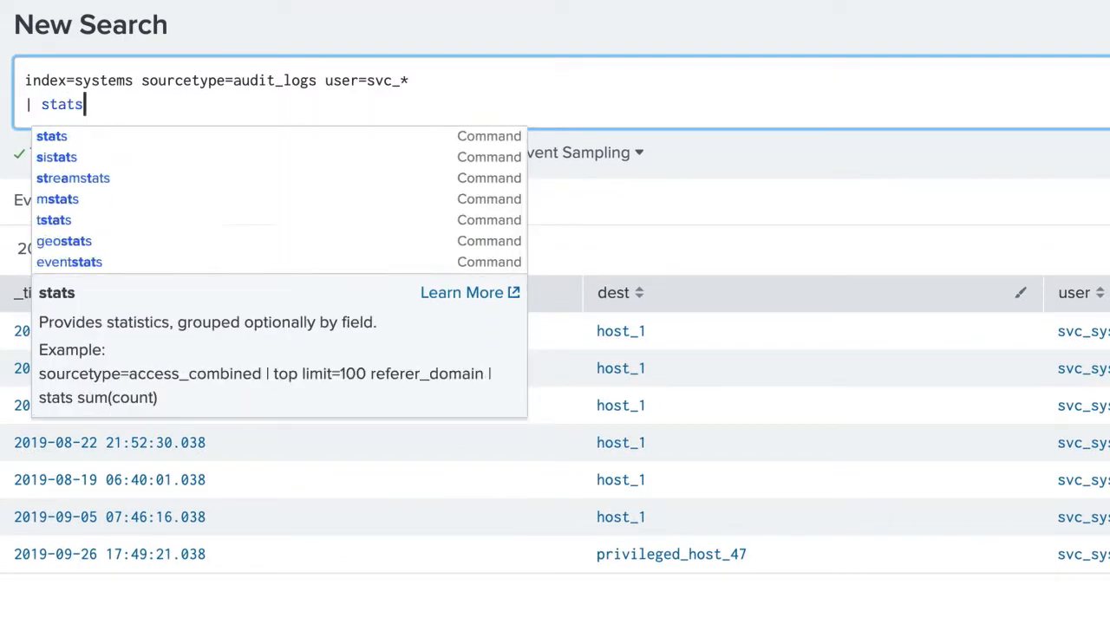
text(earliest(_time) as earliest latest(_ti)
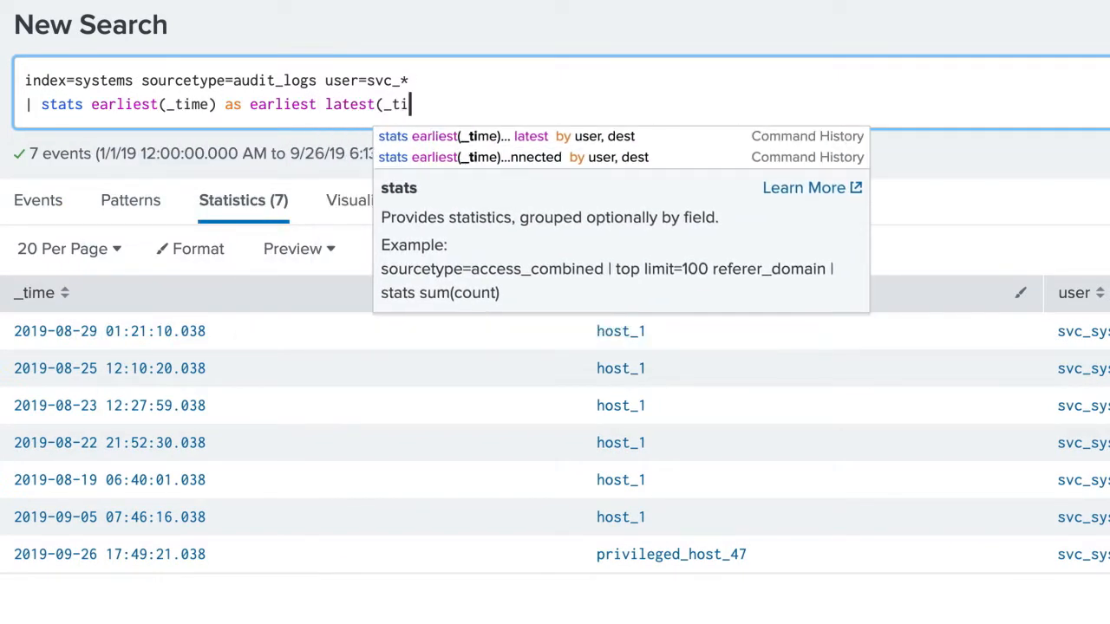
text(me) as latest by user,)
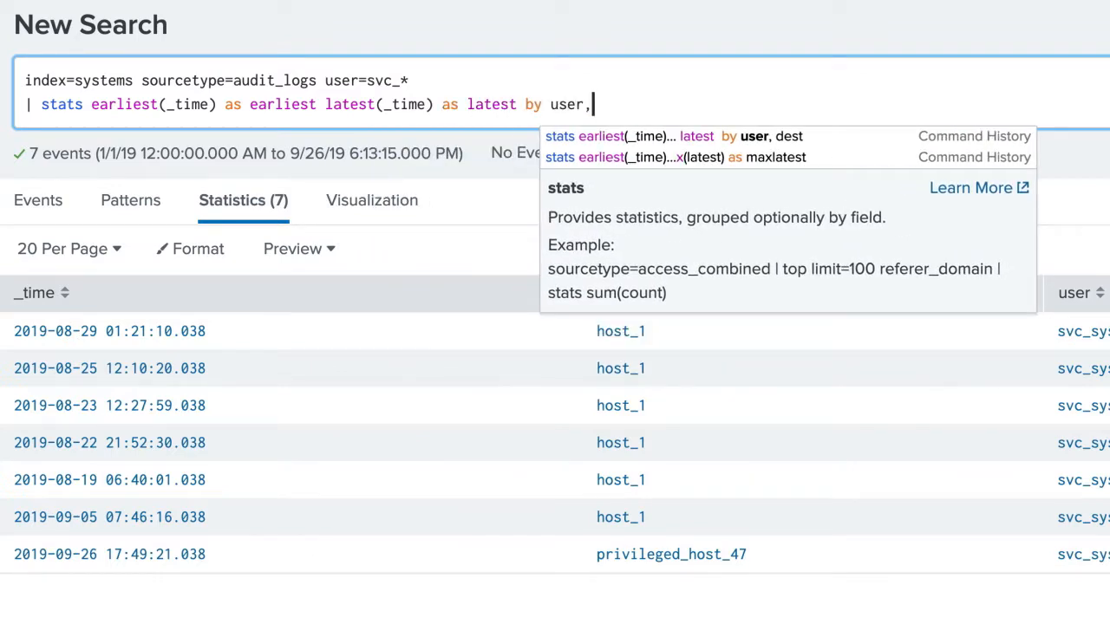
text(dest)
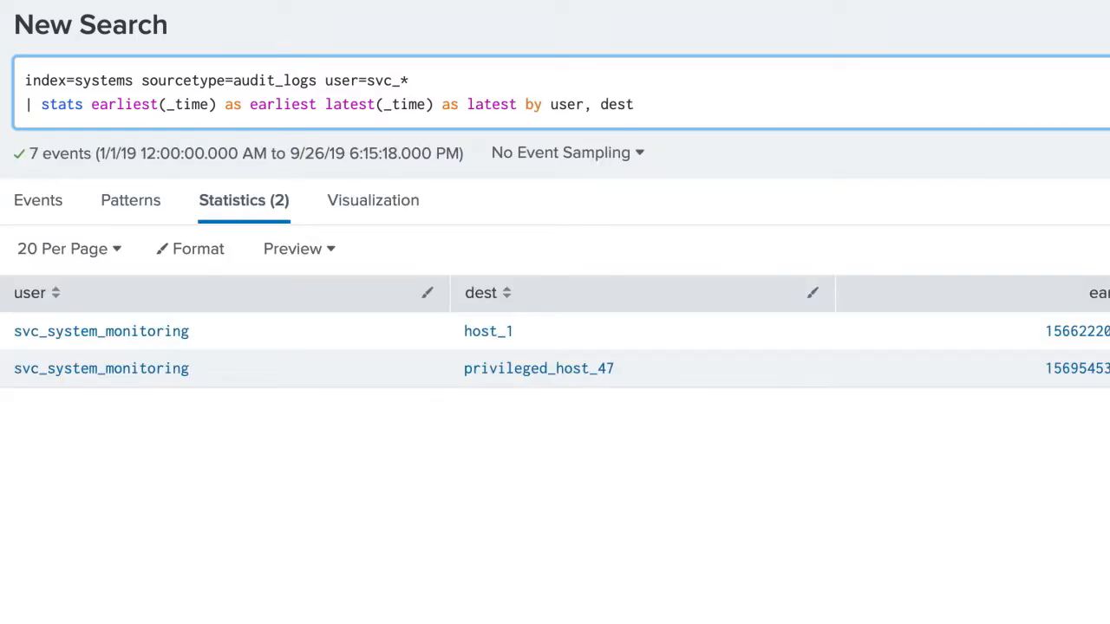
- Add | eval isOutlier=if(earliest >= relative_time(now(), "-1d@d"), 1, 0)
text(| eval isOutlie)
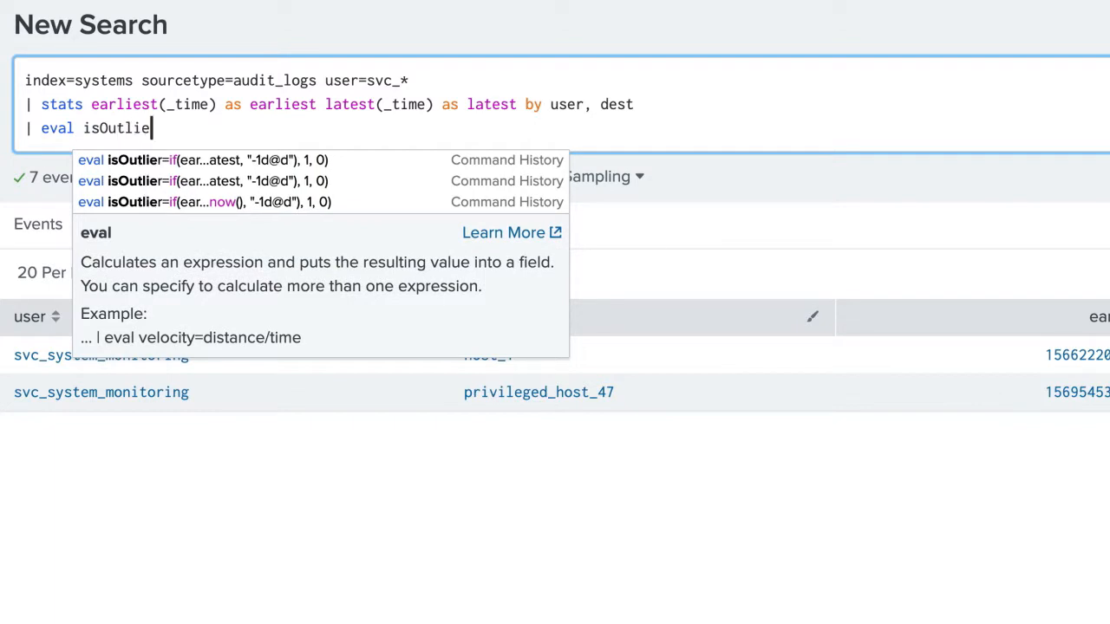
text(r=if(earliest >= relative_time(now(), "-1d@d"), 1, 0))
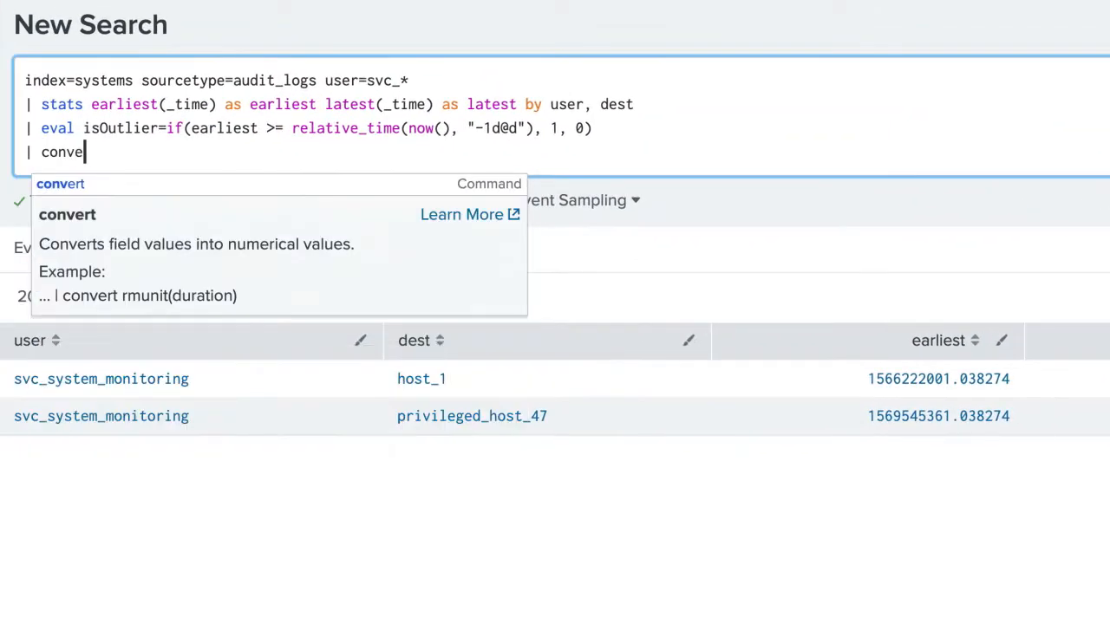
- Add | convert ctime(earliest) ctime(latest) and | where isOutlier=1, then run, leaving privileged_host_47
text(rt ctime(earliest) ctime(latest)
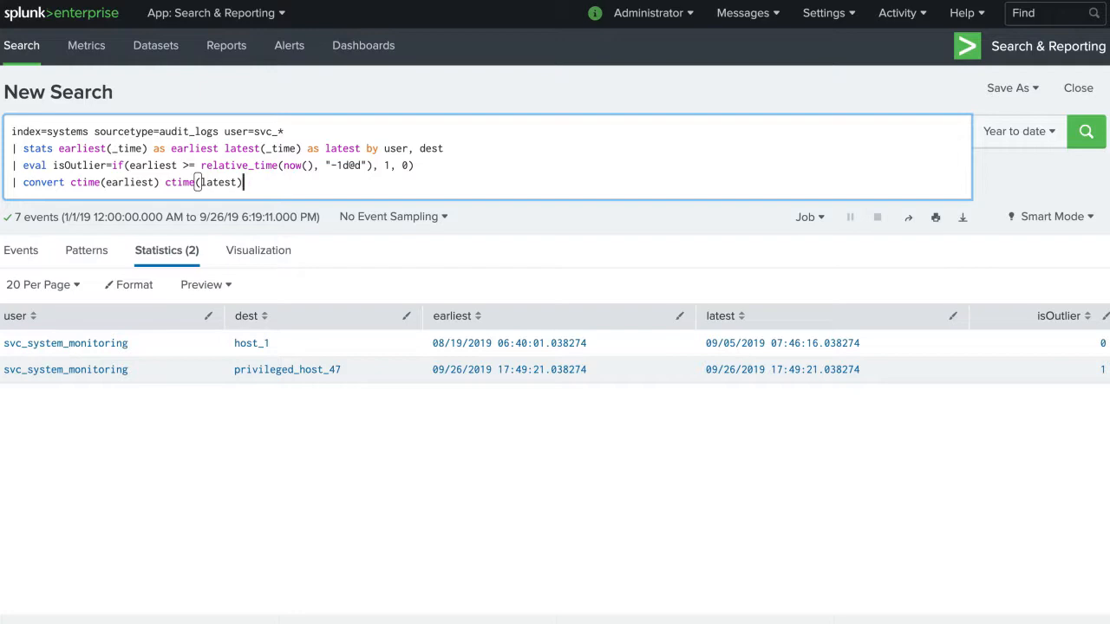
text(| where isOutlier=1)
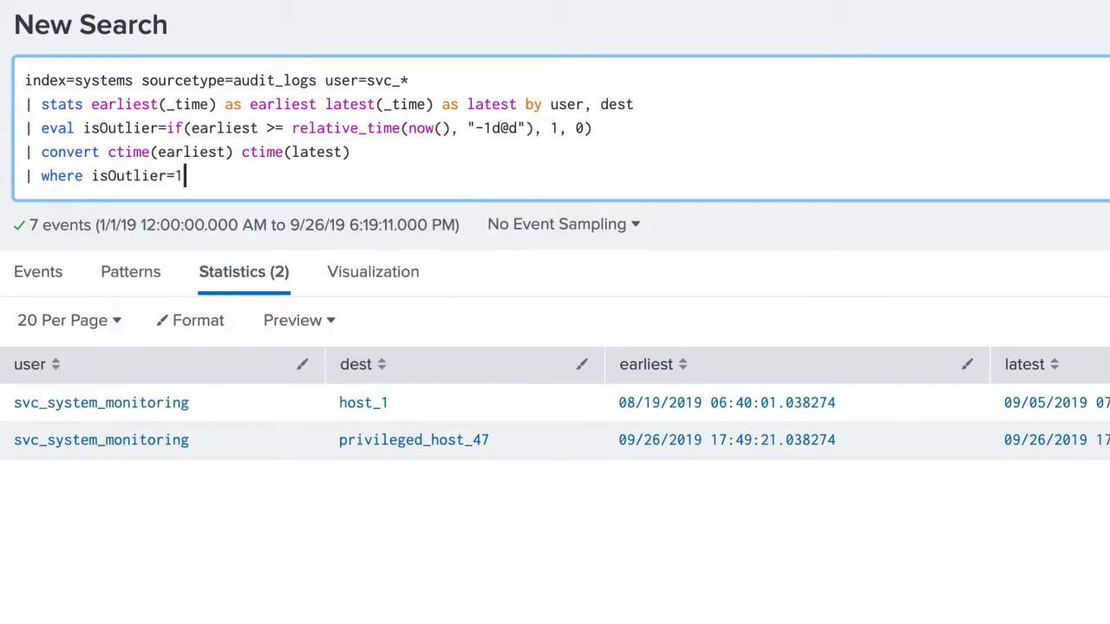
key(enter)
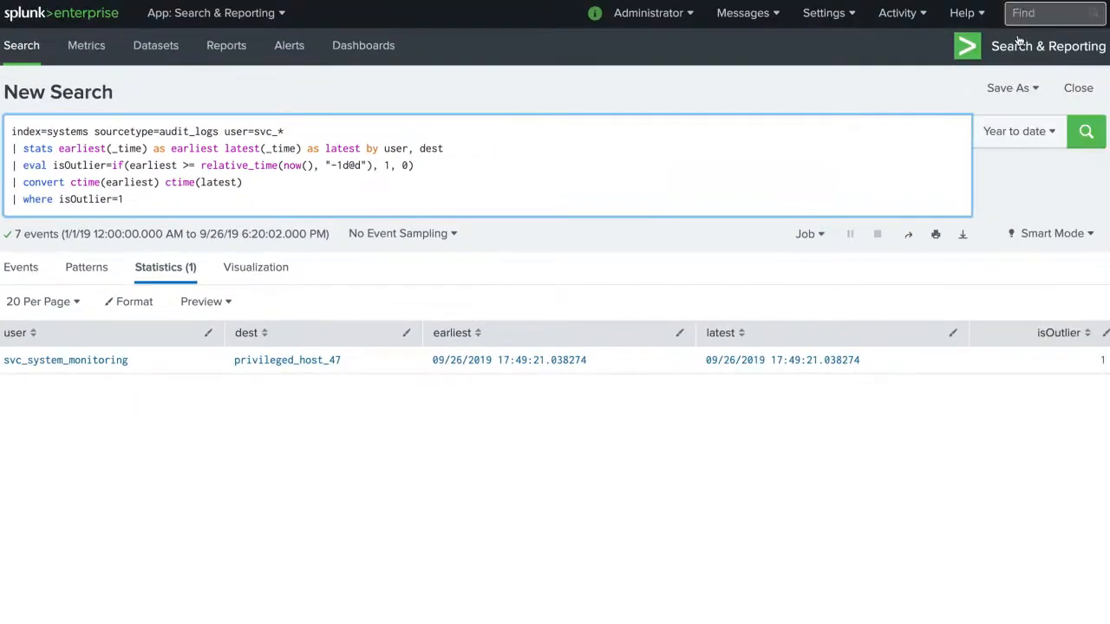
- Start saving the search as an alert via Save As > Alert
click(1010, 87)
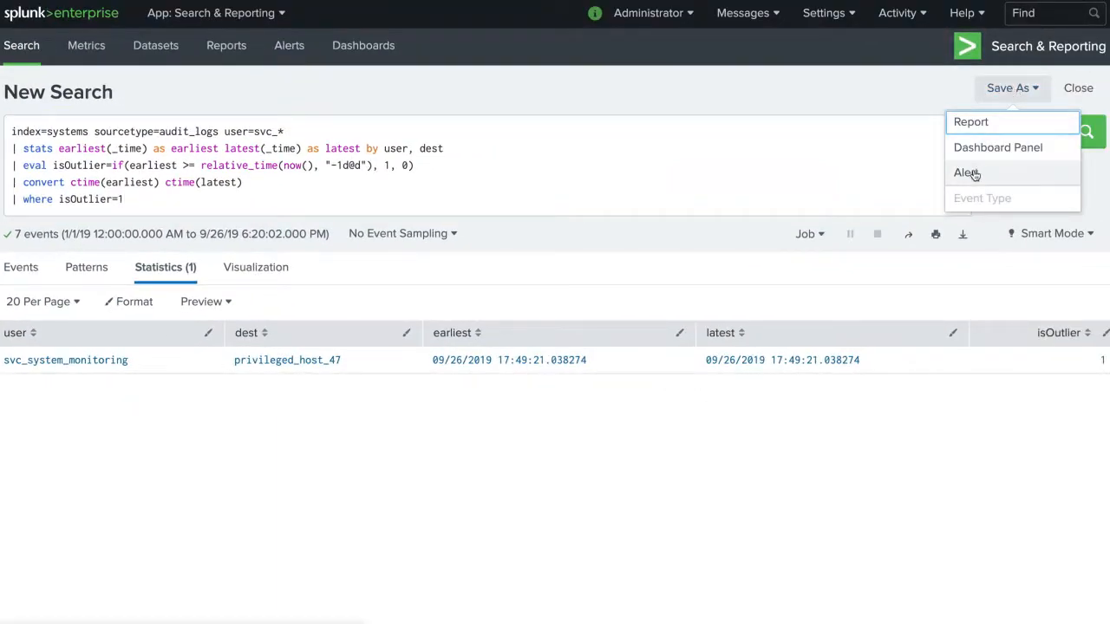
click(966, 173)
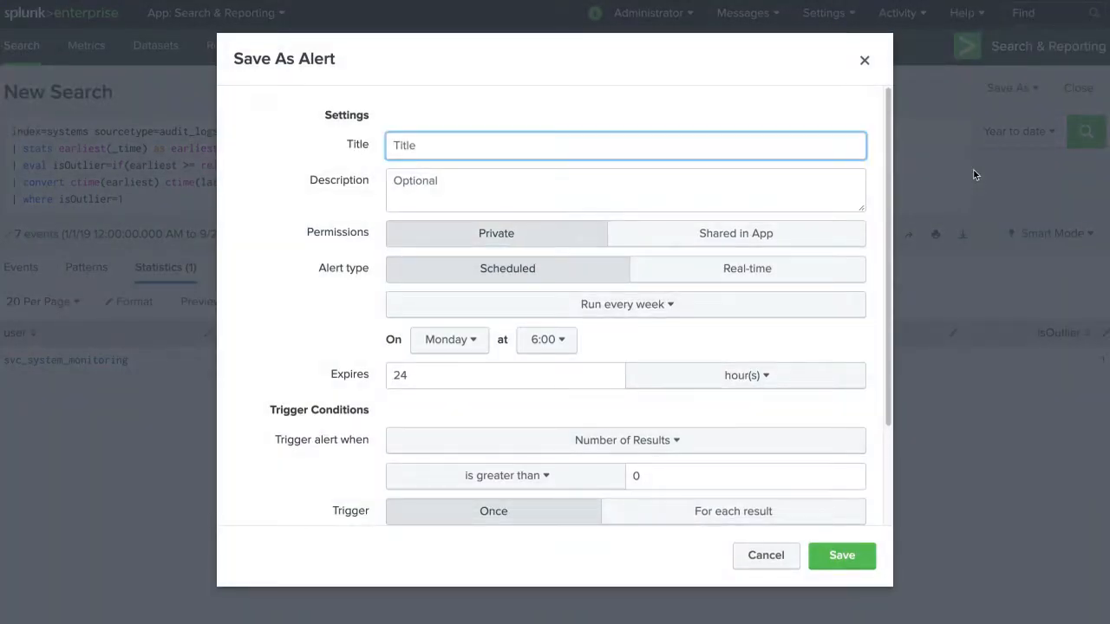